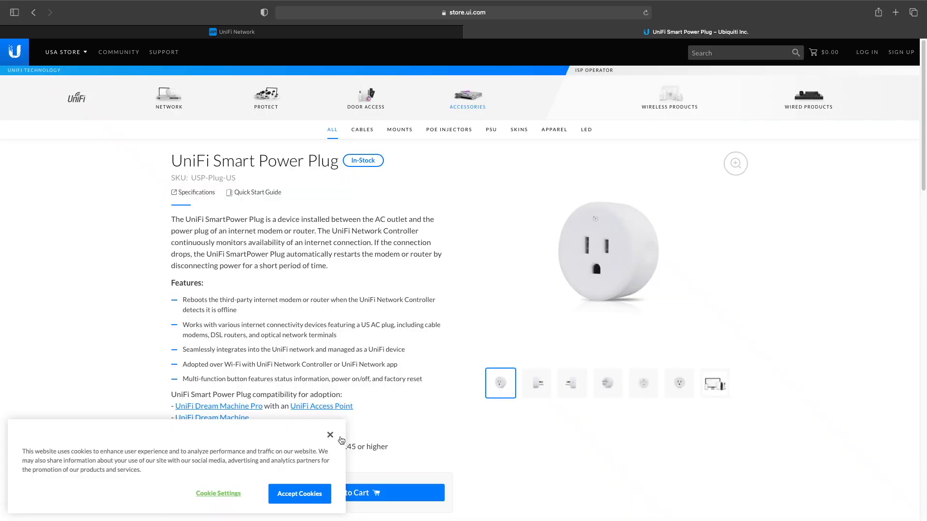
# Dismiss the cookie notice covering the UniFi Smart Power Plug product page.
pyautogui.click(330, 436)
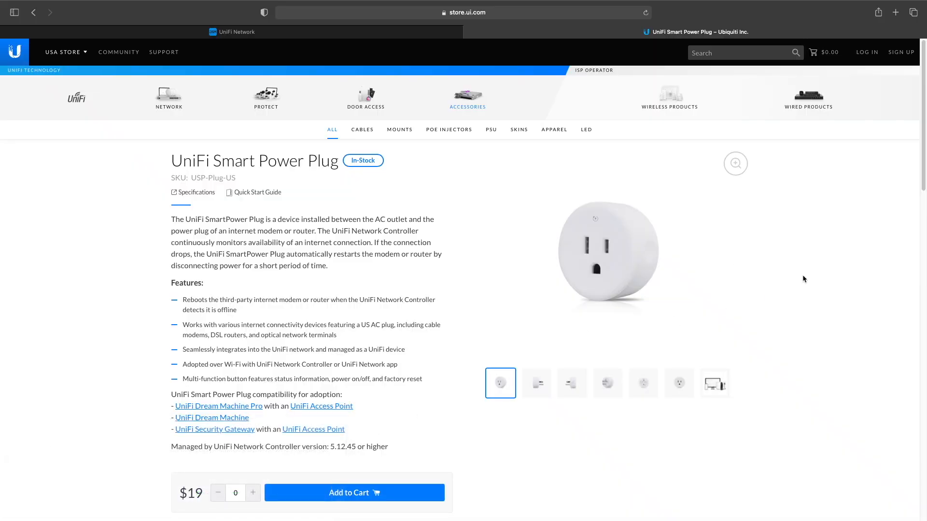
pyautogui.moveTo(763, 333)
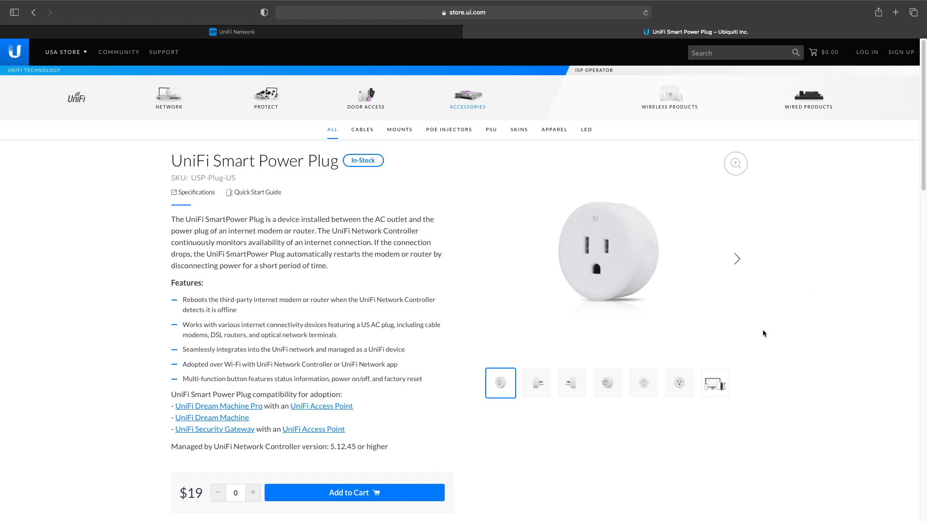
pyautogui.moveTo(809, 303)
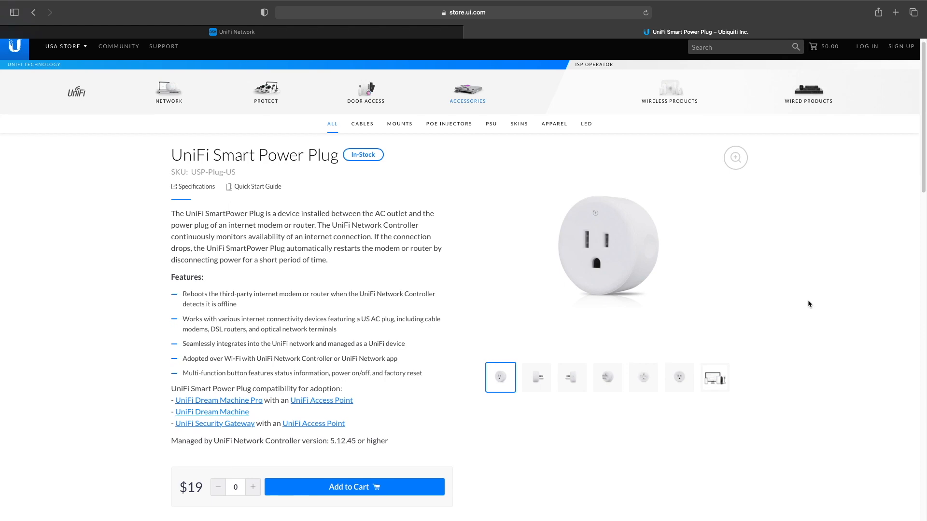
# Read down the Smart Power Plug product page, then switch to the UniFi Network controller.
pyautogui.scroll(-3)
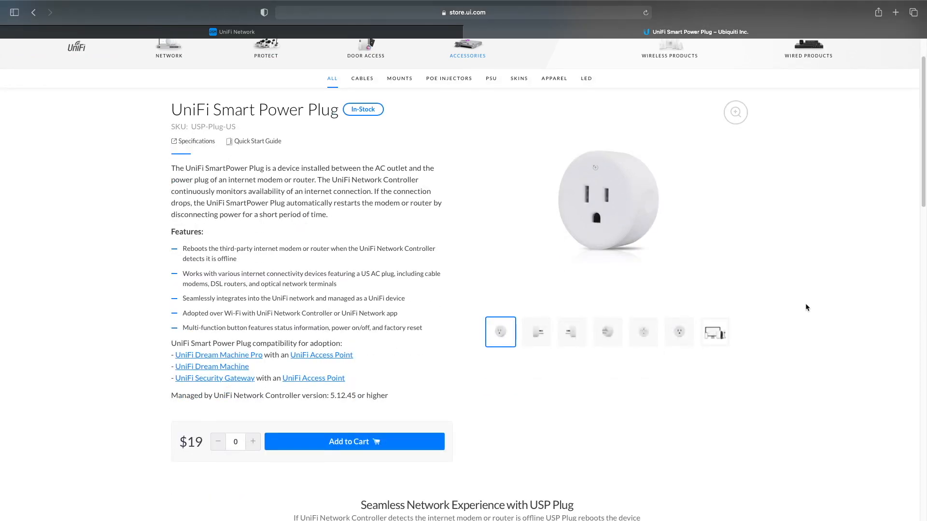
pyautogui.scroll(-3)
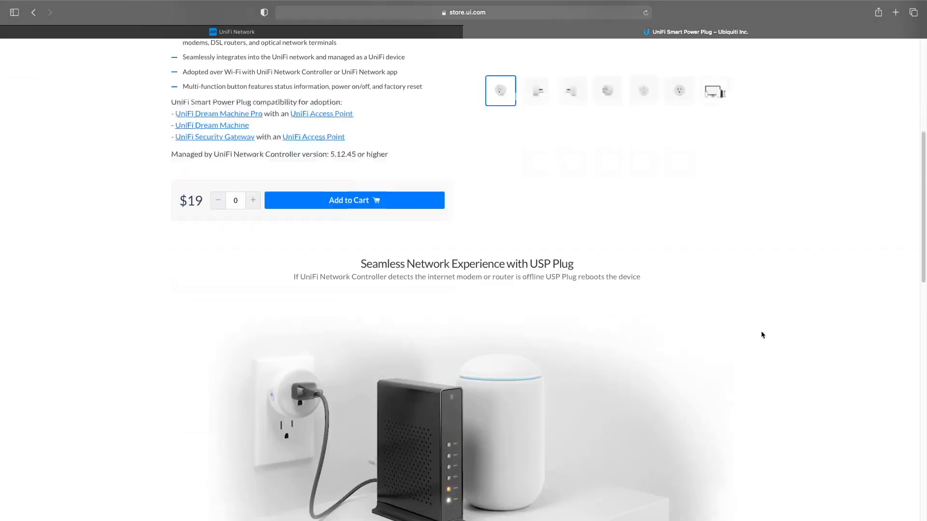
pyautogui.scroll(-3)
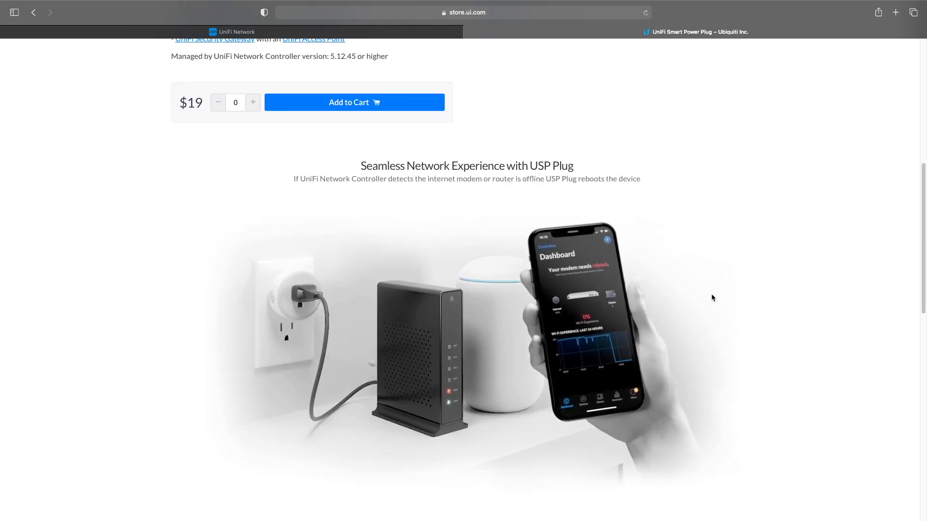
pyautogui.scroll(-3)
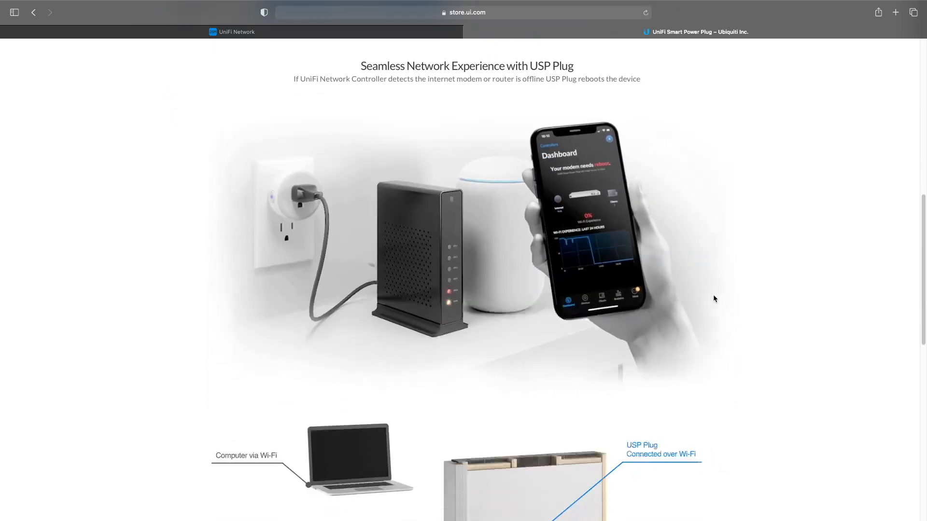
pyautogui.scroll(-3)
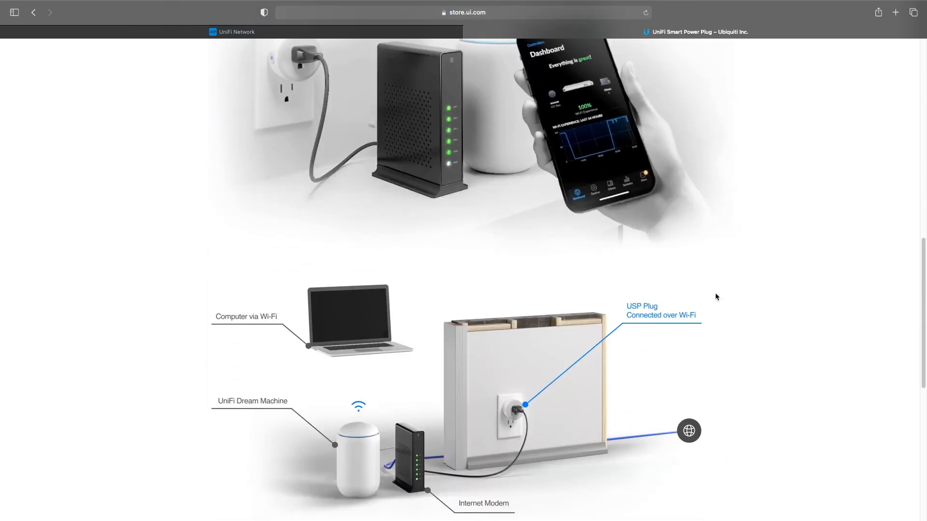
pyautogui.scroll(-3)
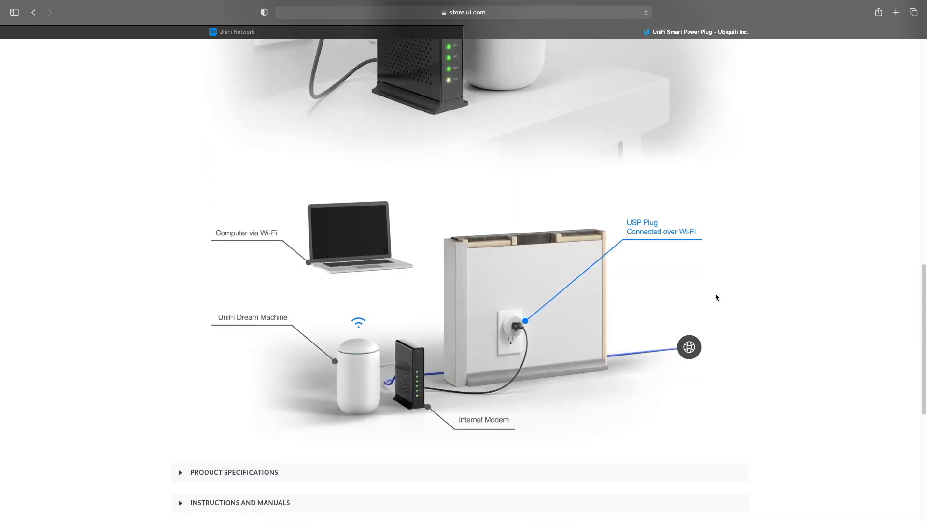
pyautogui.scroll(-3)
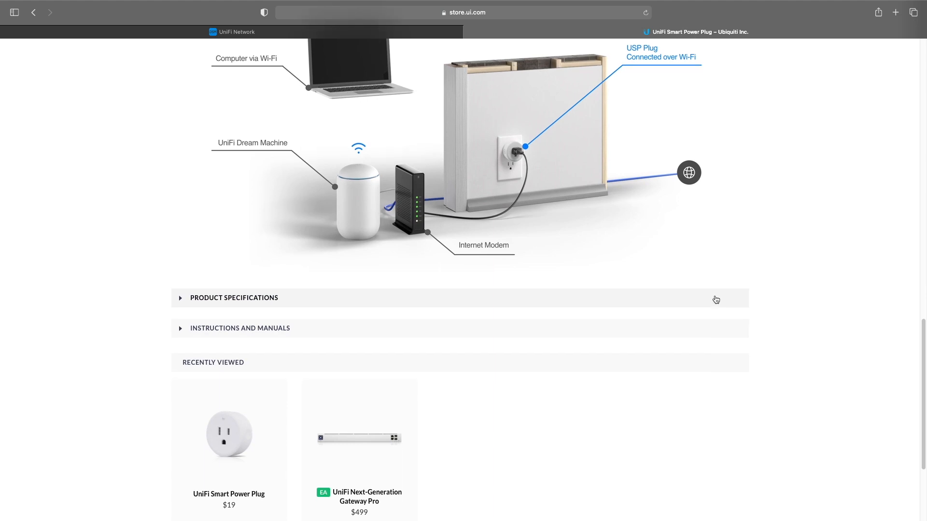
pyautogui.scroll(-3)
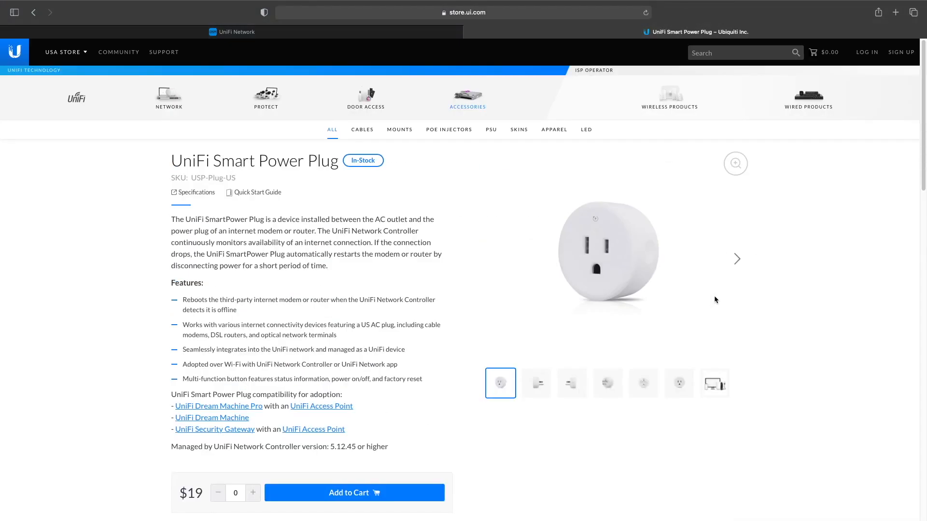
pyautogui.click(236, 31)
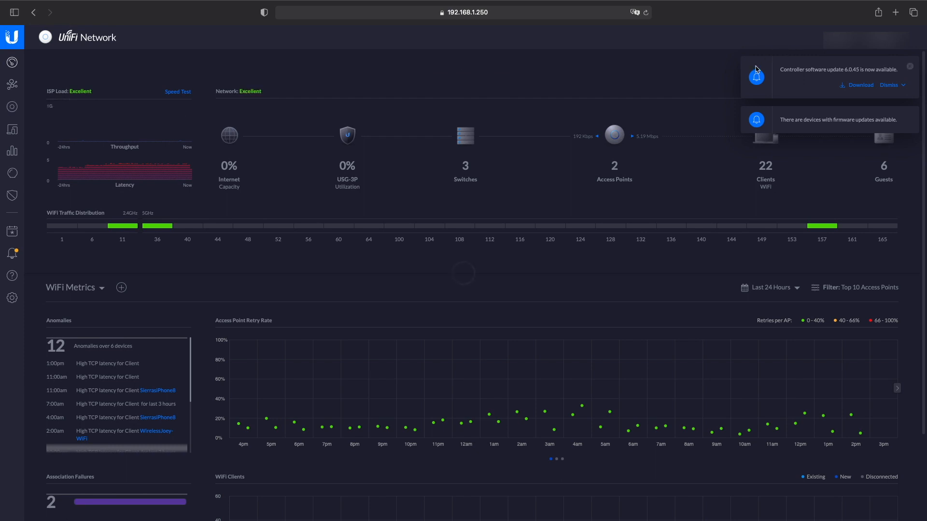
# Show the Site settings to check element adoption, with the USP-Plug panel adopting over wireless.
pyautogui.click(11, 298)
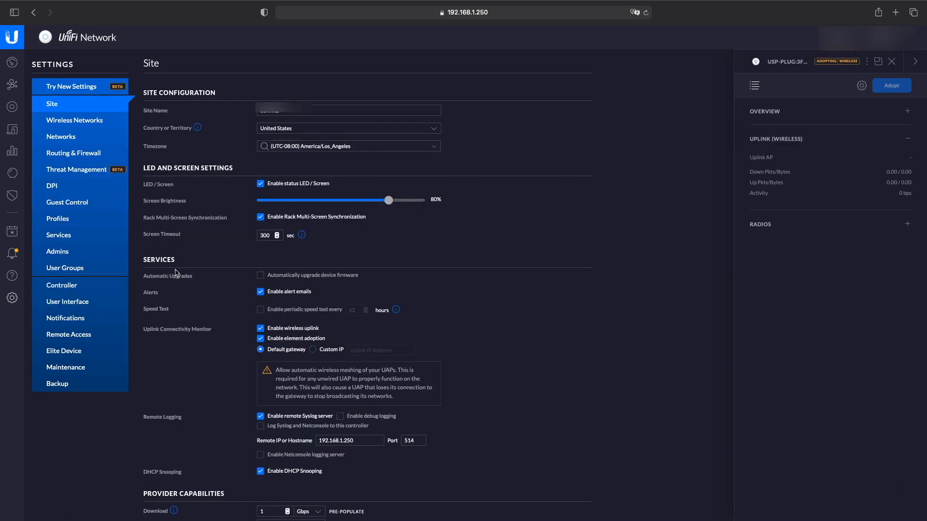
pyautogui.moveTo(269, 333)
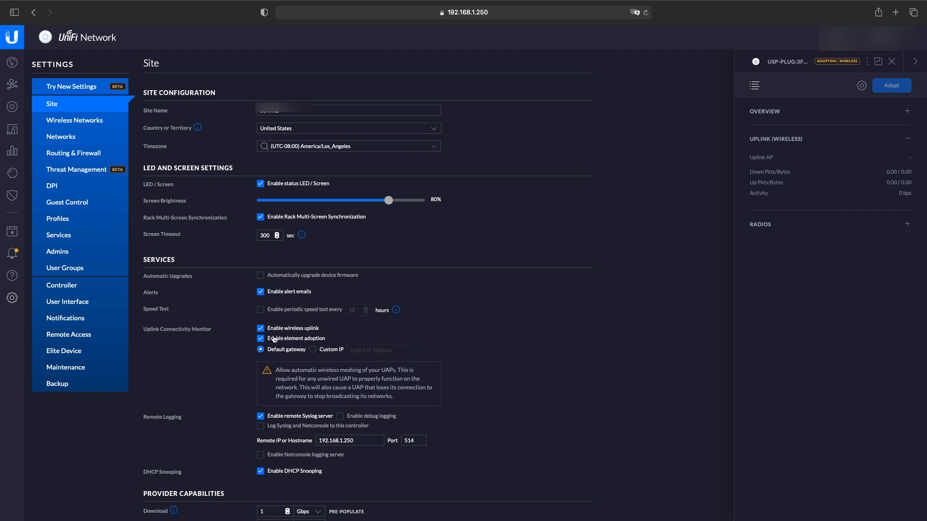
pyautogui.moveTo(252, 339)
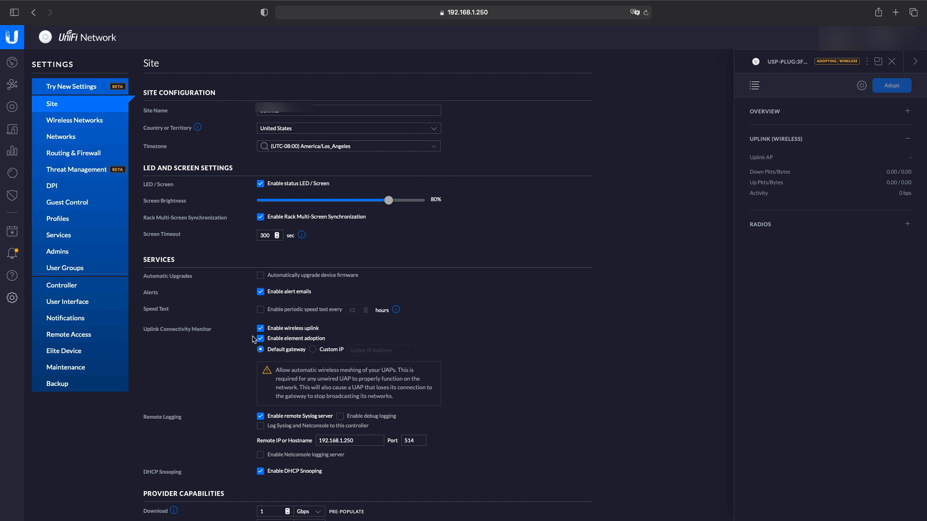
pyautogui.moveTo(216, 220)
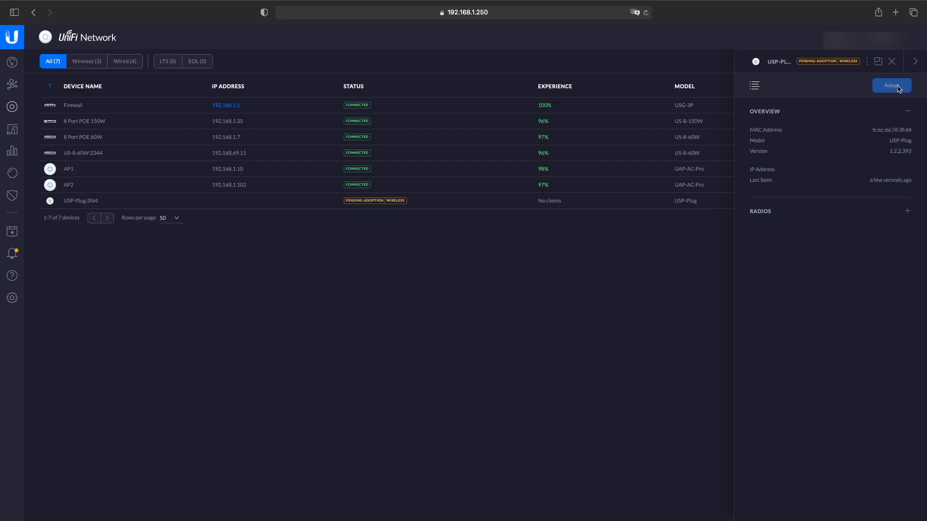
# Adopt the pending USP-Plug and view its details, connected at 192.168.1.222.
pyautogui.click(891, 85)
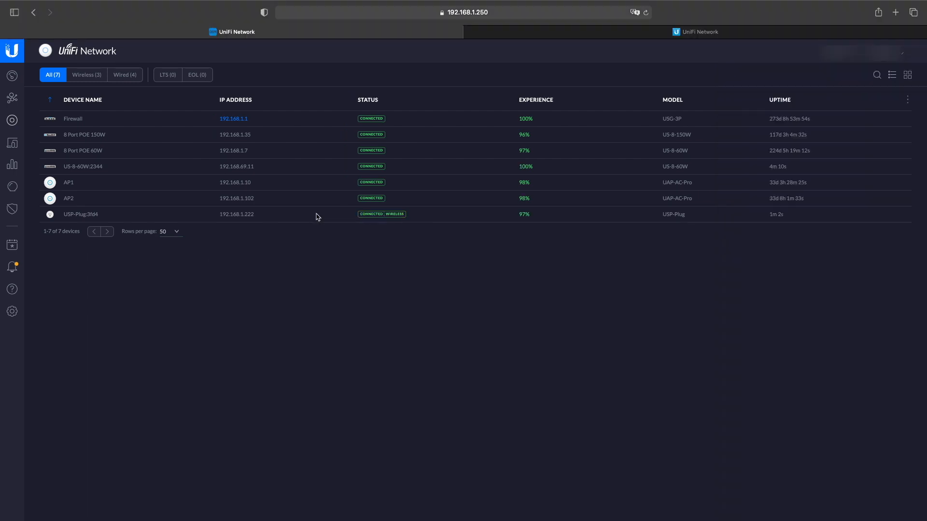
pyautogui.click(81, 214)
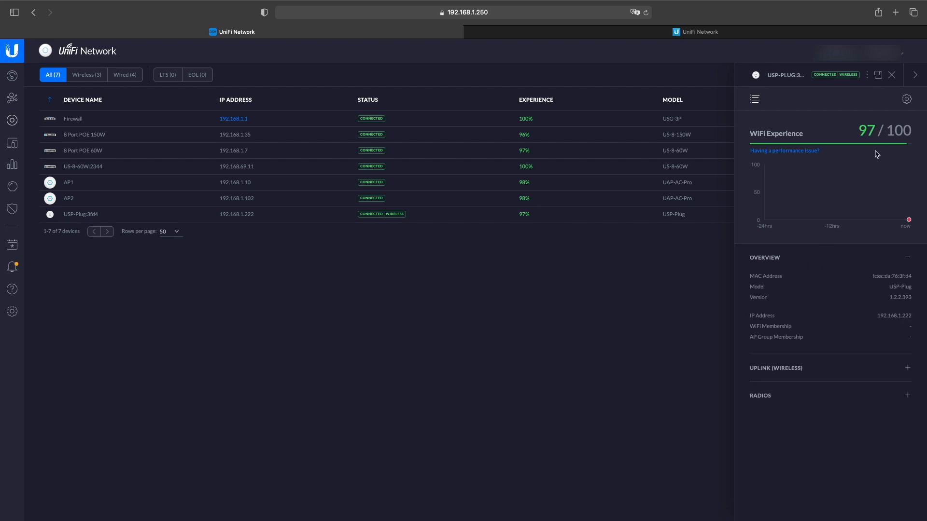
# Turn on Modem Power Cycle in the USP-Plug's config and save it.
pyautogui.click(906, 99)
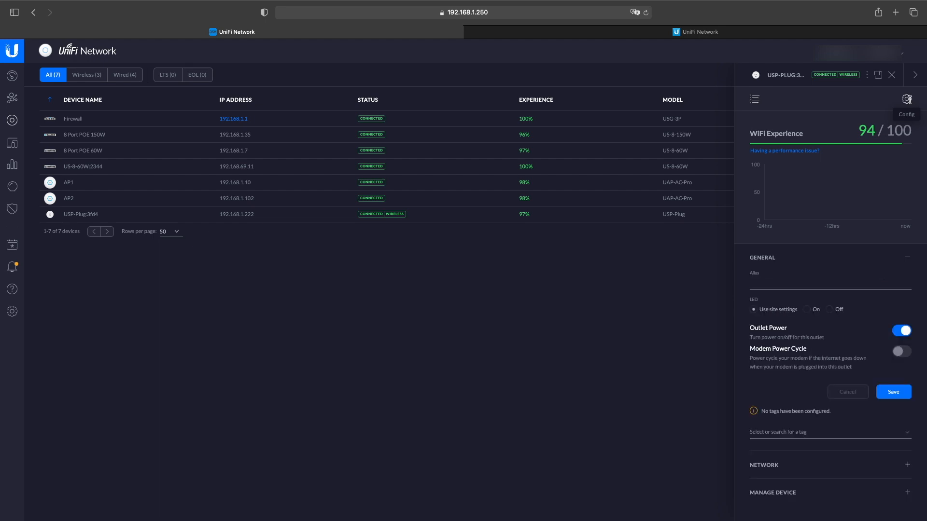
pyautogui.moveTo(817, 330)
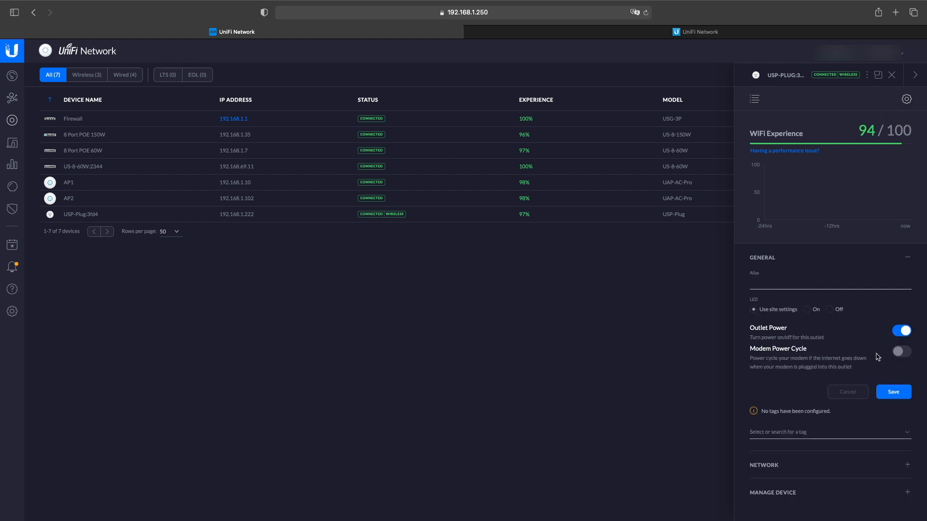
pyautogui.click(901, 351)
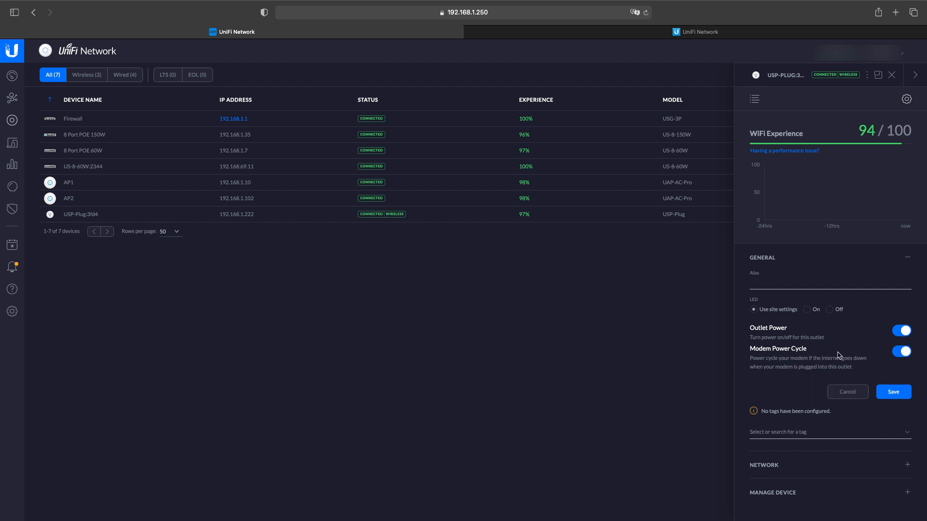
pyautogui.moveTo(846, 376)
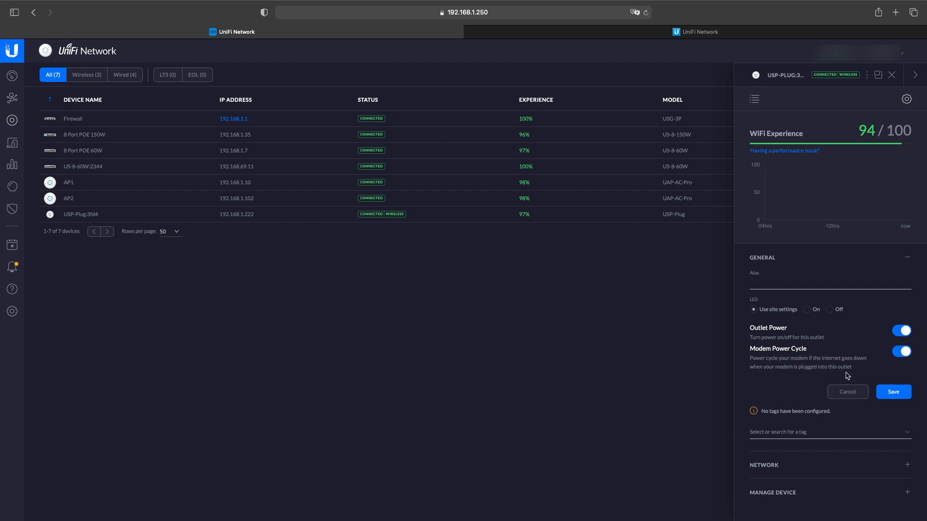
pyautogui.moveTo(893, 392)
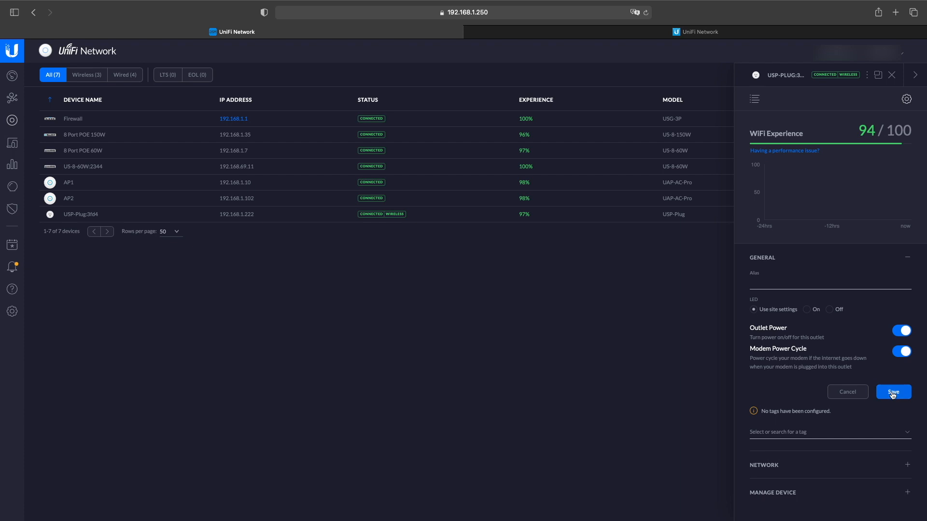
pyautogui.click(893, 391)
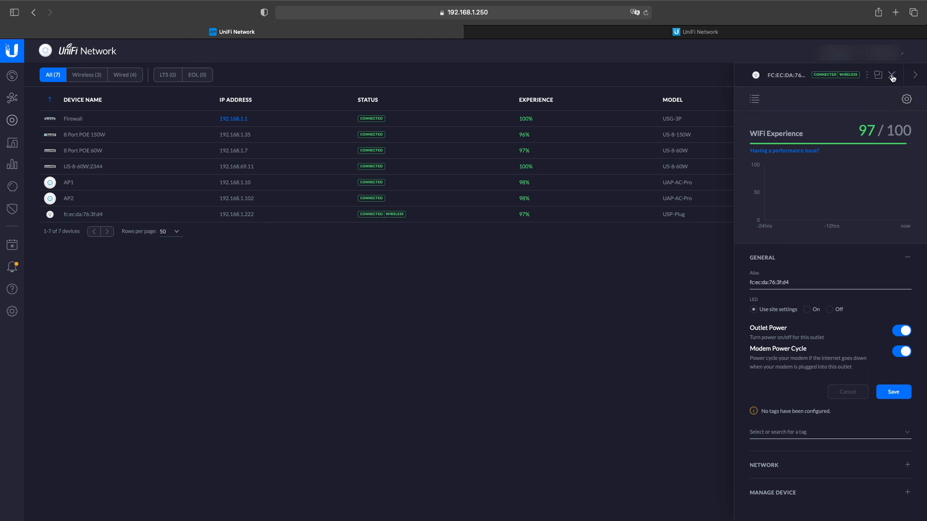
pyautogui.moveTo(892, 74)
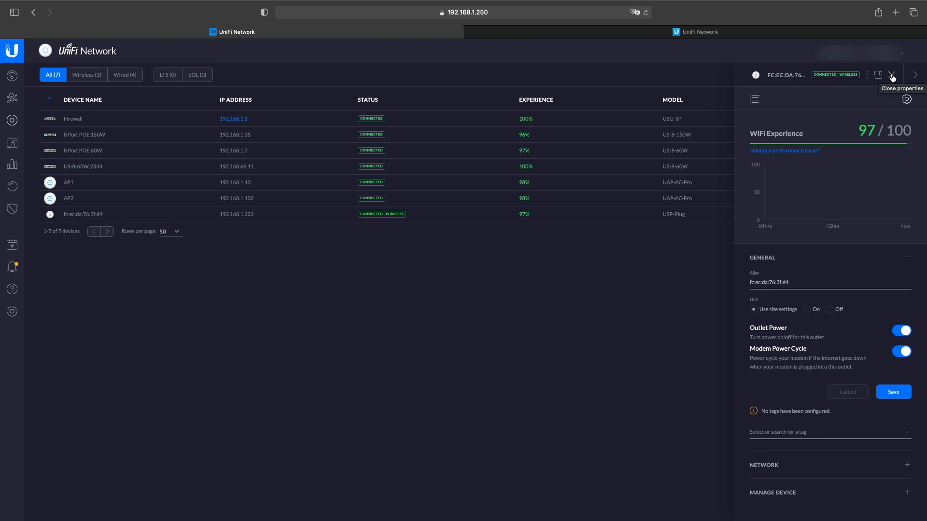
# Close the USP-Plug properties panel to head back to the Ubiquiti Store page.
pyautogui.click(892, 75)
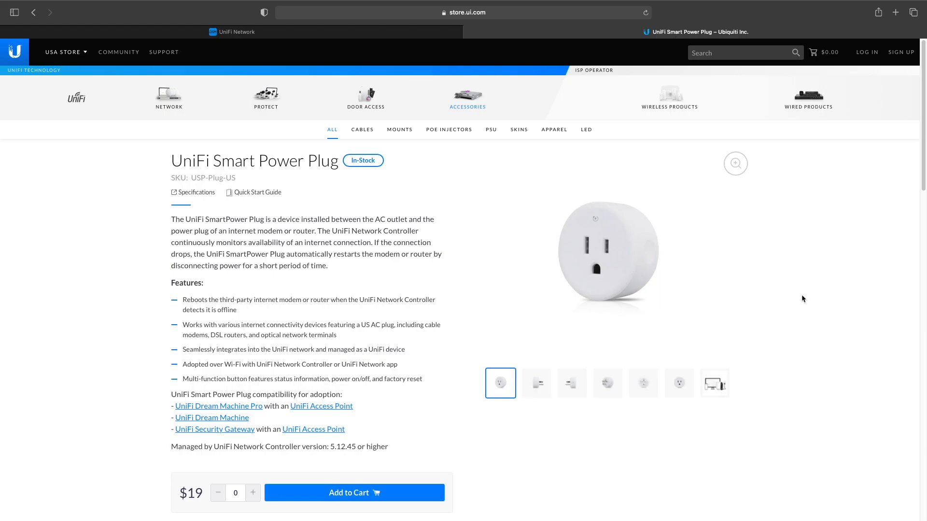
pyautogui.moveTo(809, 303)
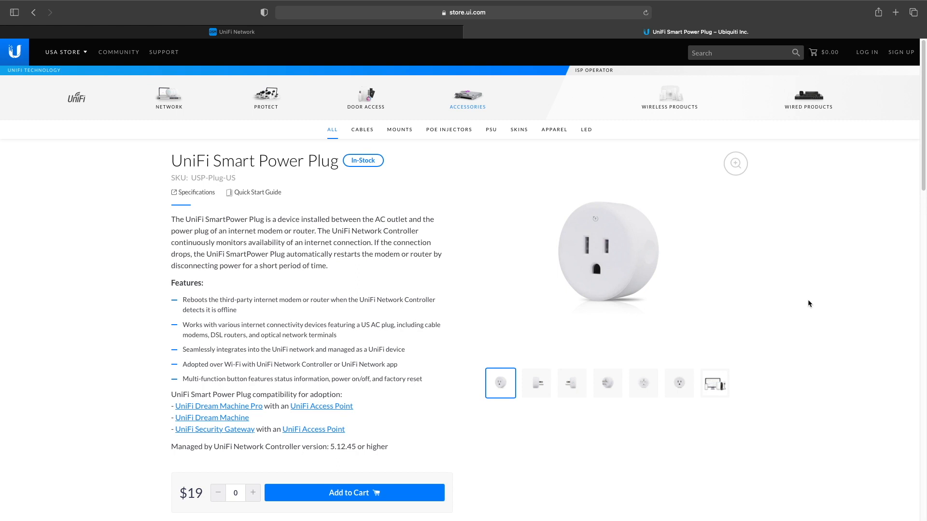